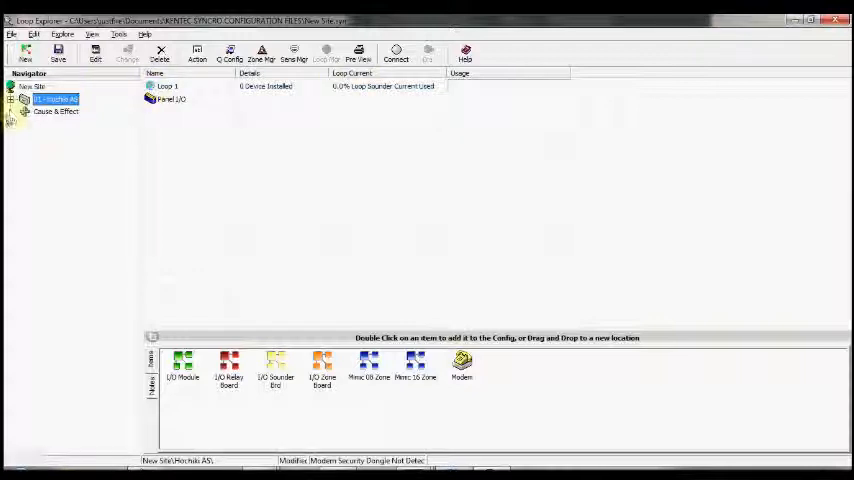
Expand the 01-Hochiki AS panel and show Loop 1's empty device list
click(17, 99)
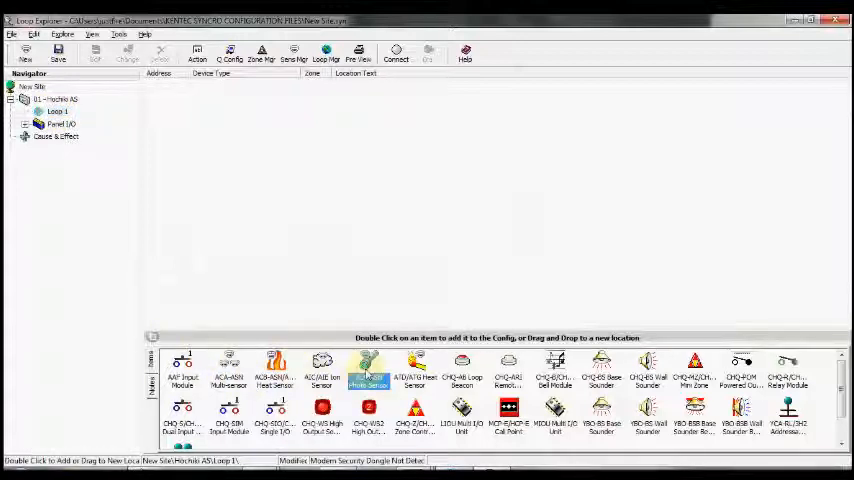
Add ALK-ASN Photo Sensors to Loop 1 at addresses 001–003, zone 1
click(368, 368)
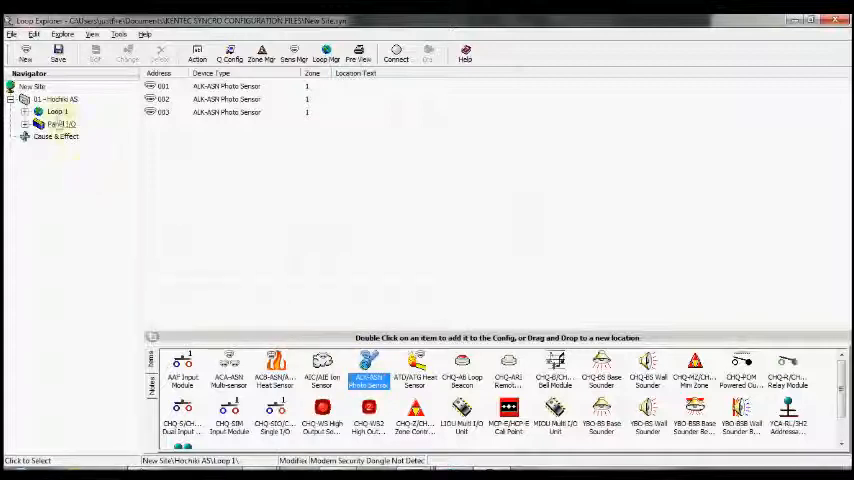
click(56, 111)
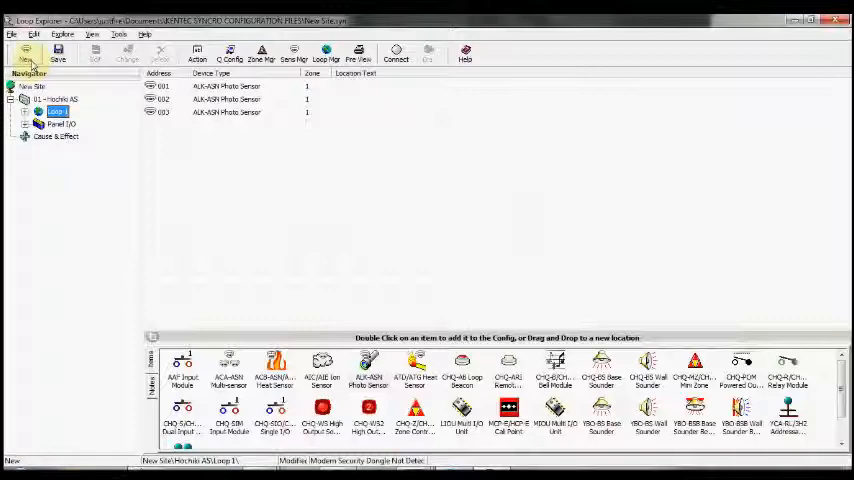
Set up a new batch of 15 ALK-ASN Photo Sensors starting at address 4
click(25, 55)
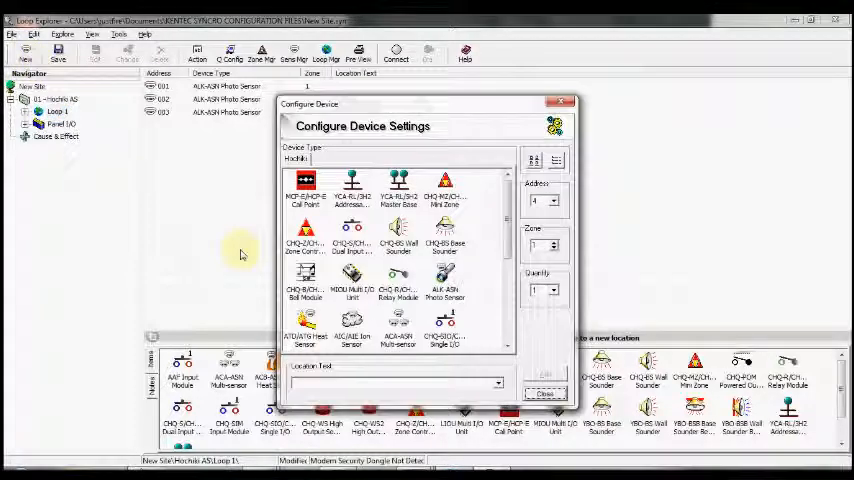
click(444, 285)
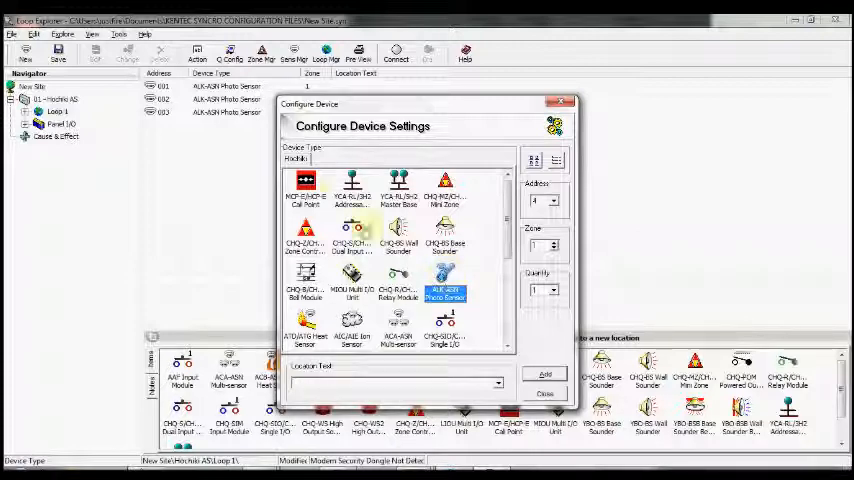
click(305, 190)
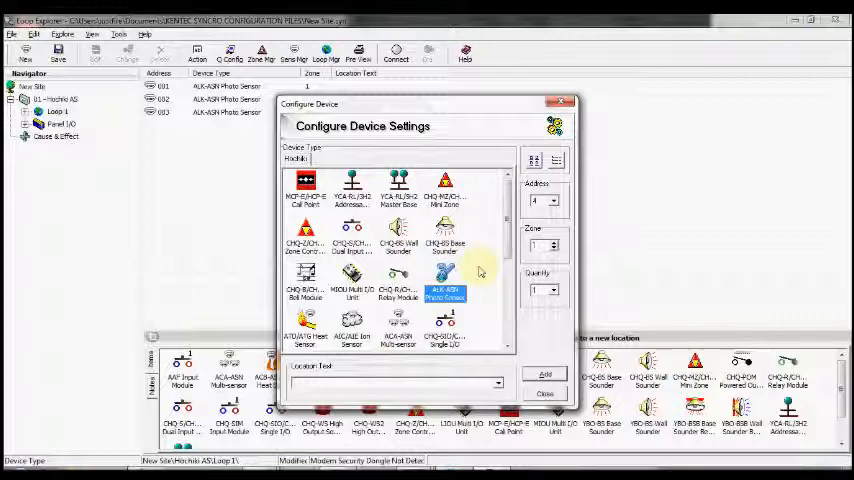
click(552, 289)
text(5)
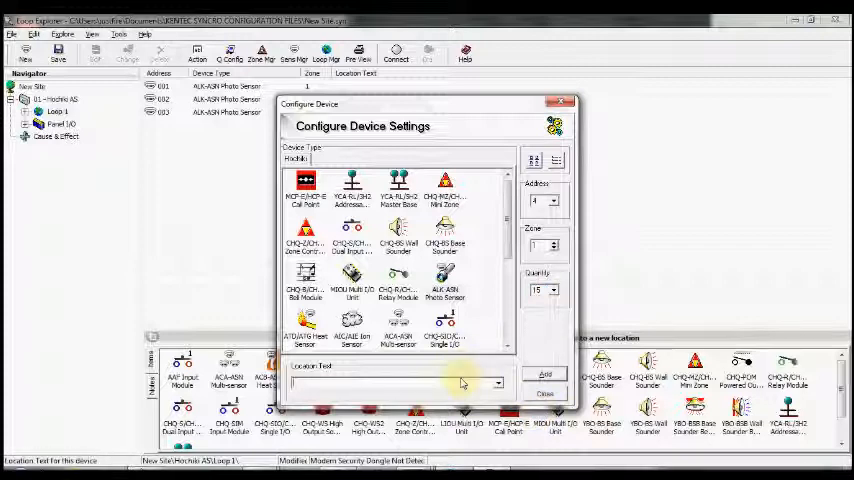
Label the batch 'Warehouse 1' in zone 7 and add sensors 004–018 to Loop 1
text(Ma)
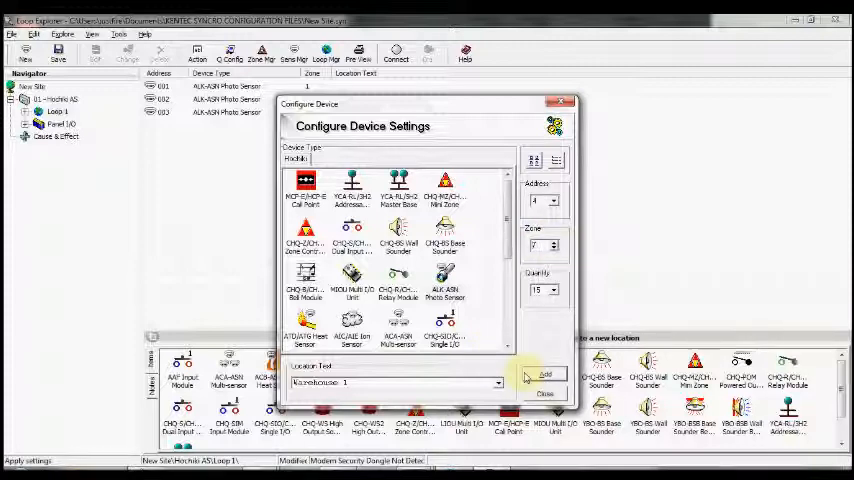
click(545, 375)
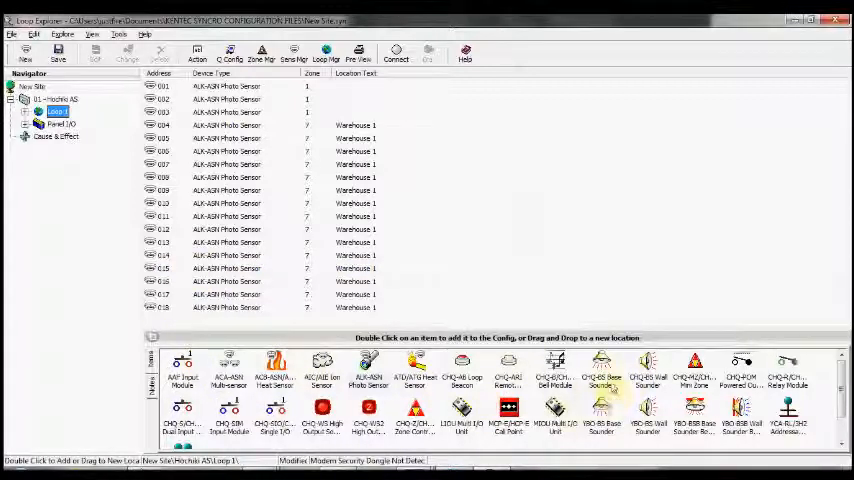
click(25, 52)
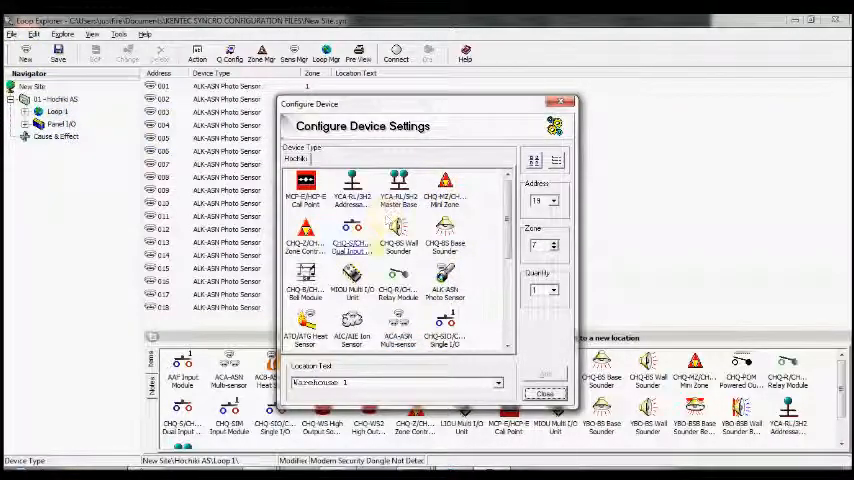
click(543, 393)
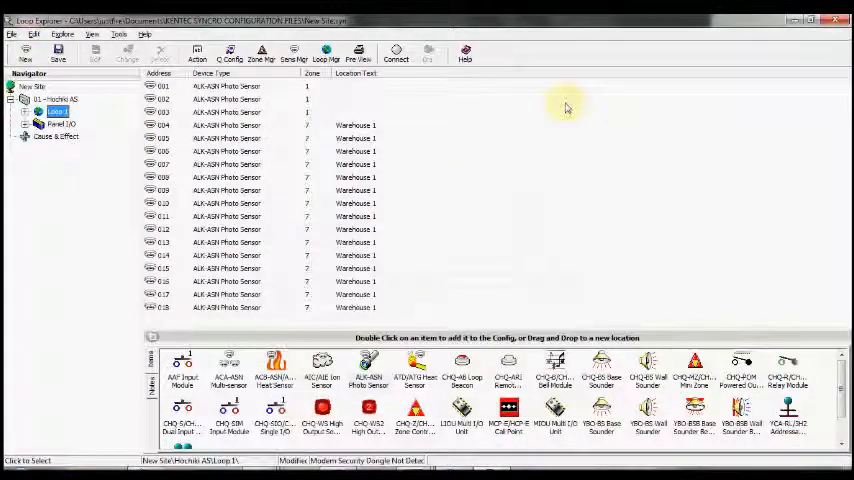